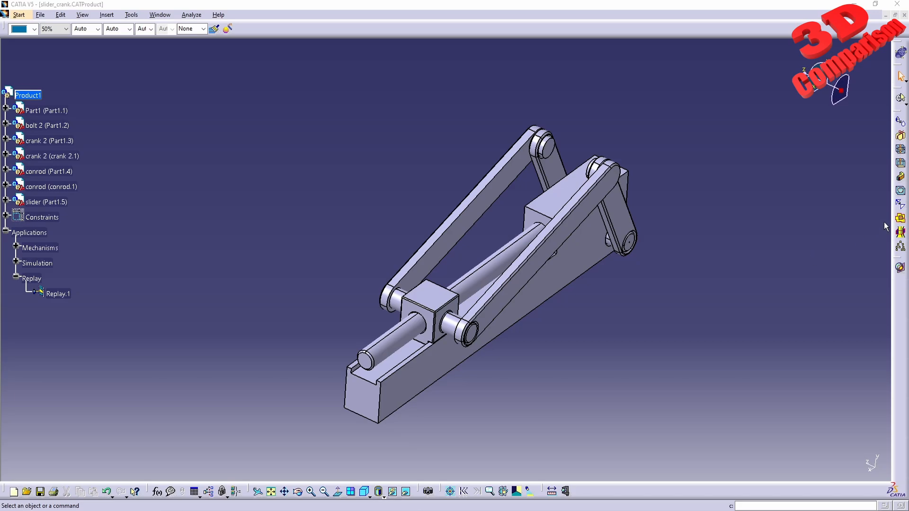
{"action": "mouse_move", "coordinate": [900, 178]}
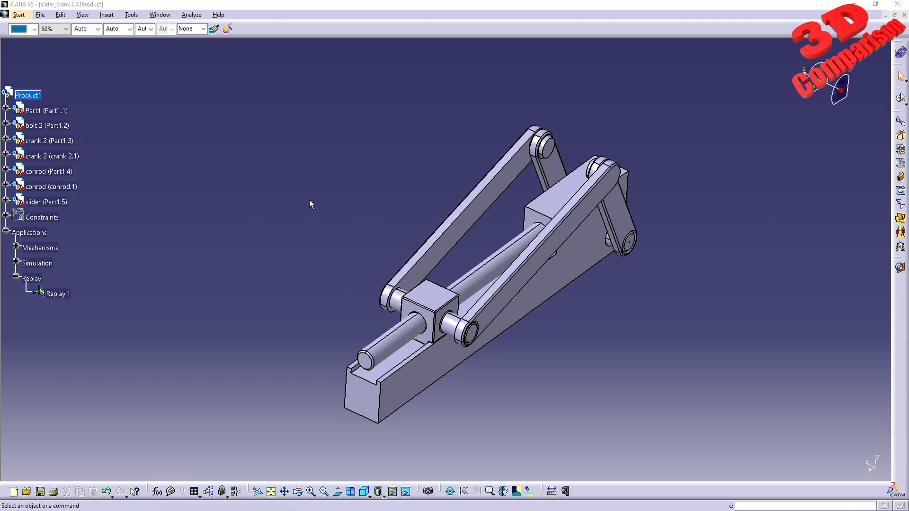
{"action": "mouse_move", "coordinate": [57, 295]}
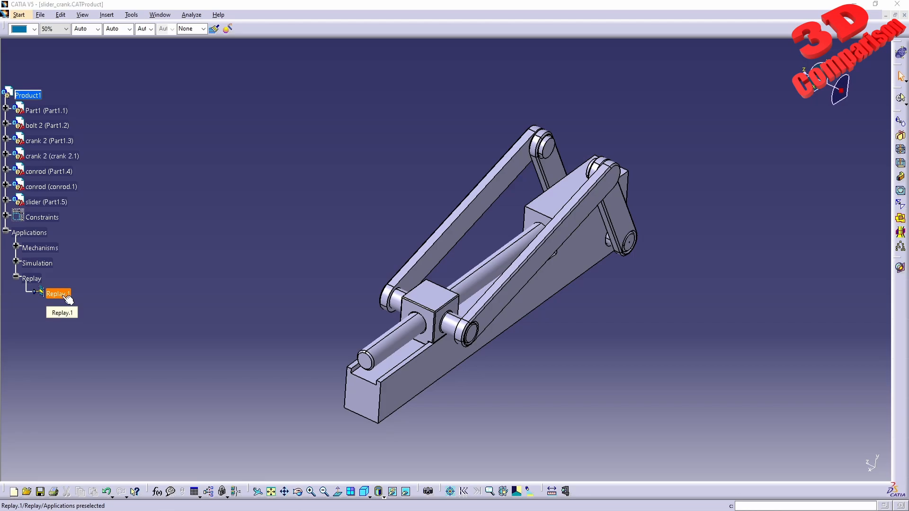
{"action": "mouse_move", "coordinate": [901, 176]}
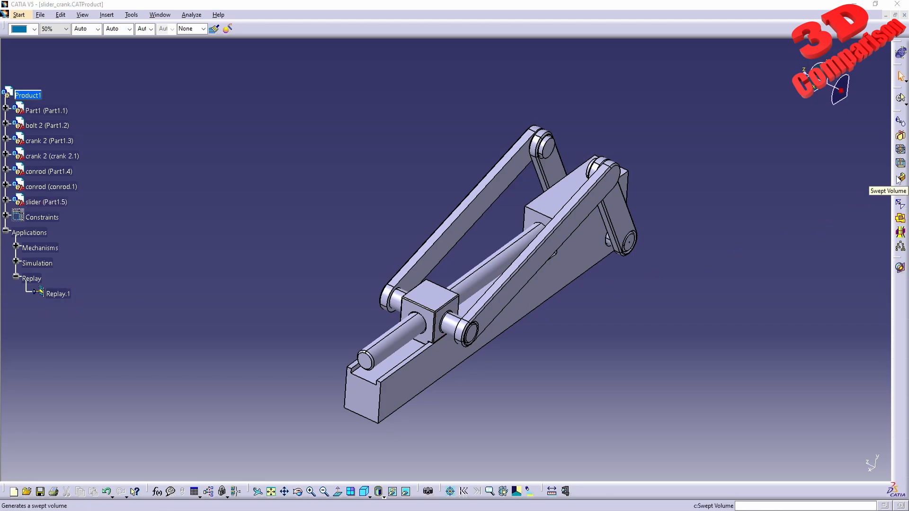
Step: Start a Swept Volume from Replay.1, sweeping only the slider Part1.5
{"action": "left_click", "coordinate": [900, 178]}
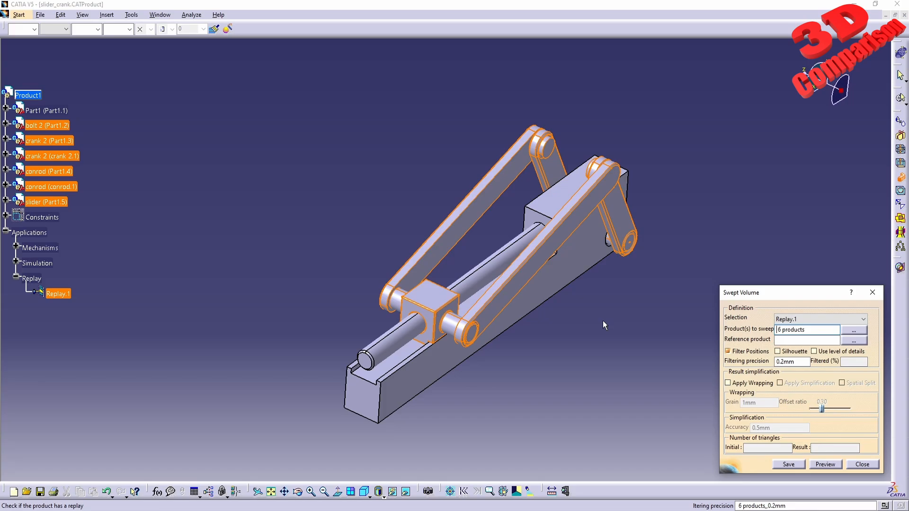
{"action": "left_click", "coordinate": [43, 111]}
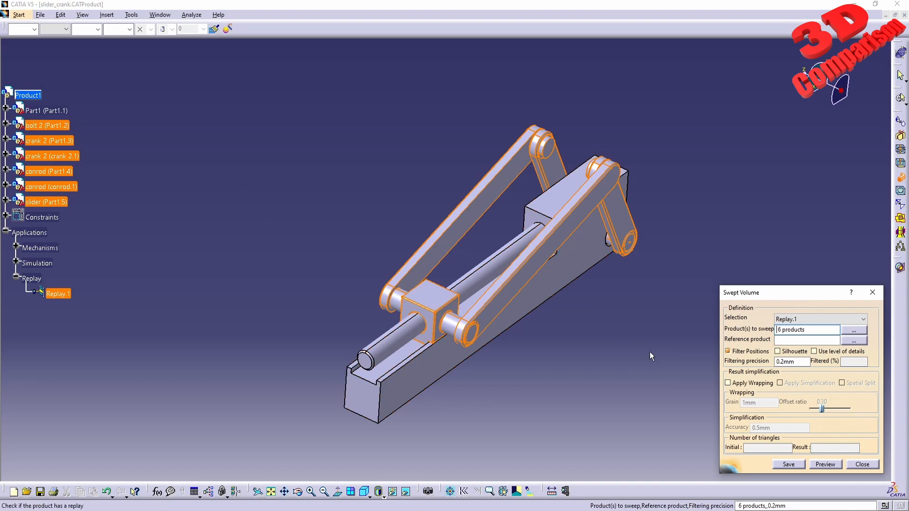
{"action": "left_click", "coordinate": [818, 319]}
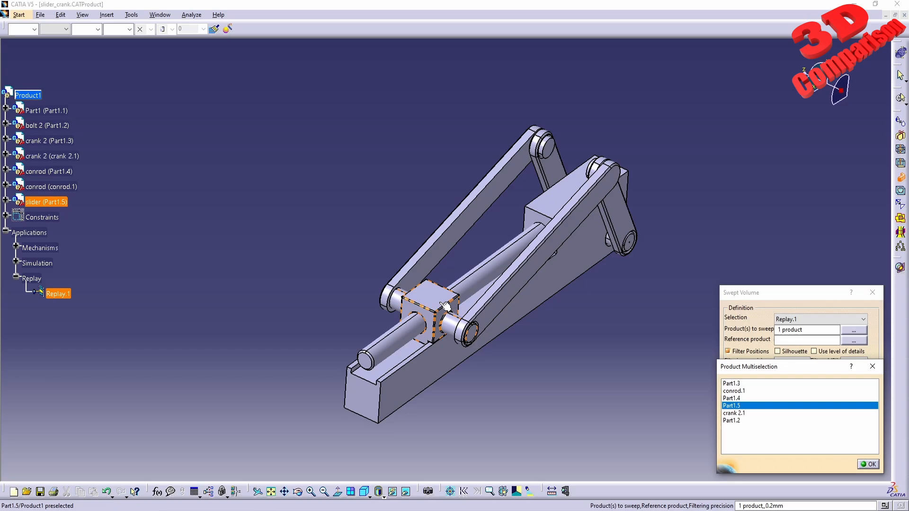
{"action": "left_click", "coordinate": [868, 464]}
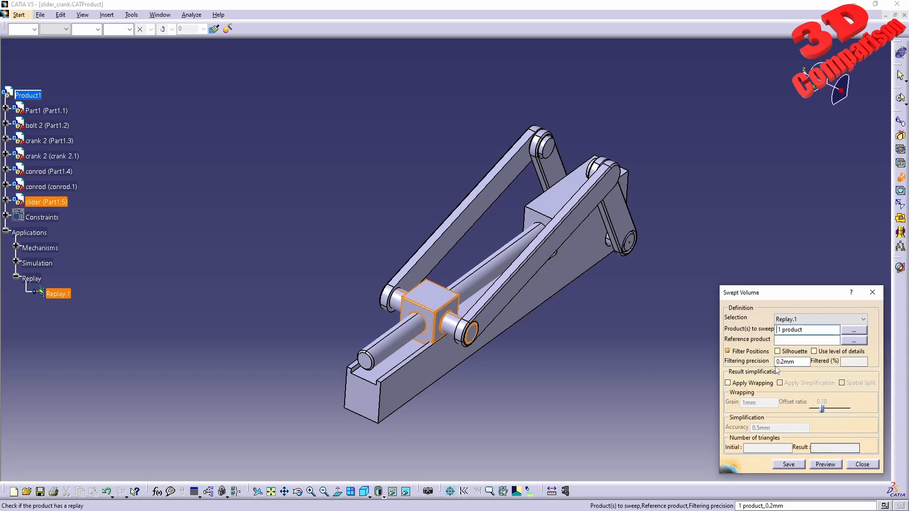
Step: Preview the slider's swept volume: 92% positions filtered, 7546 initial triangles
{"action": "left_click", "coordinate": [824, 465]}
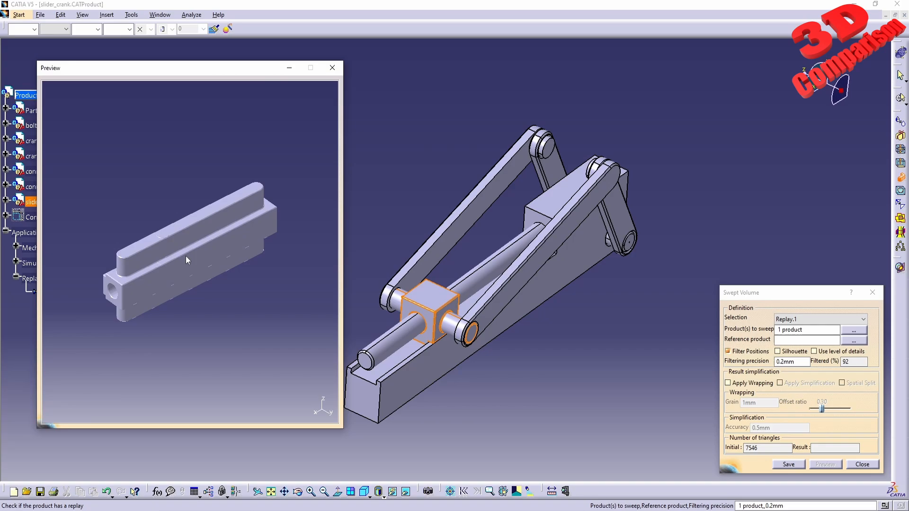
{"action": "mouse_move", "coordinate": [110, 291]}
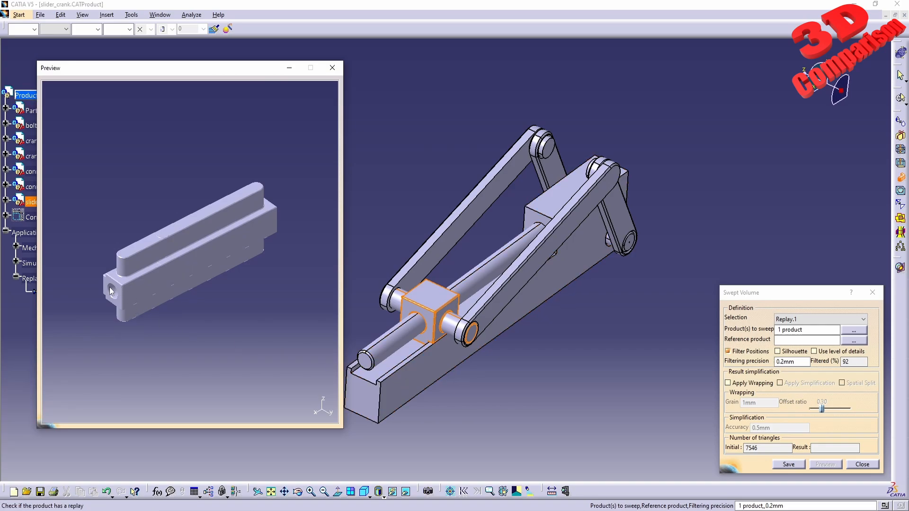
{"action": "mouse_move", "coordinate": [105, 282]}
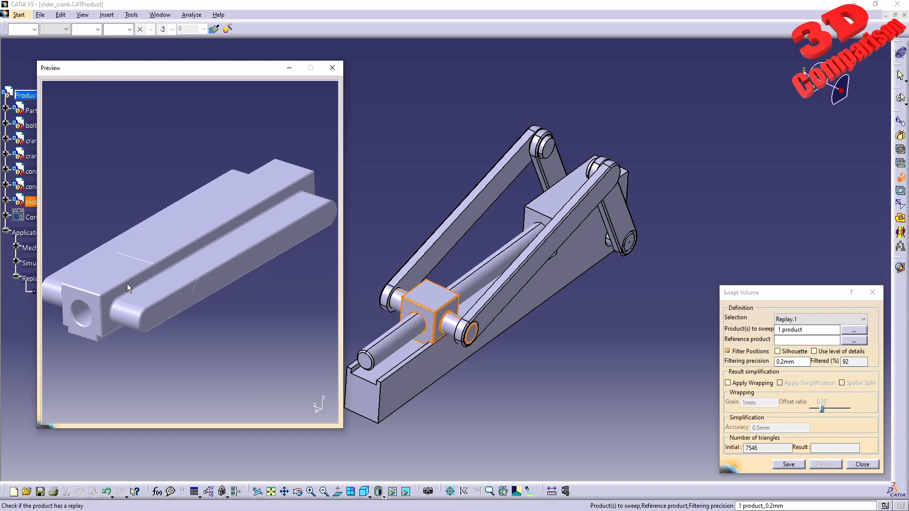
{"action": "mouse_move", "coordinate": [124, 279]}
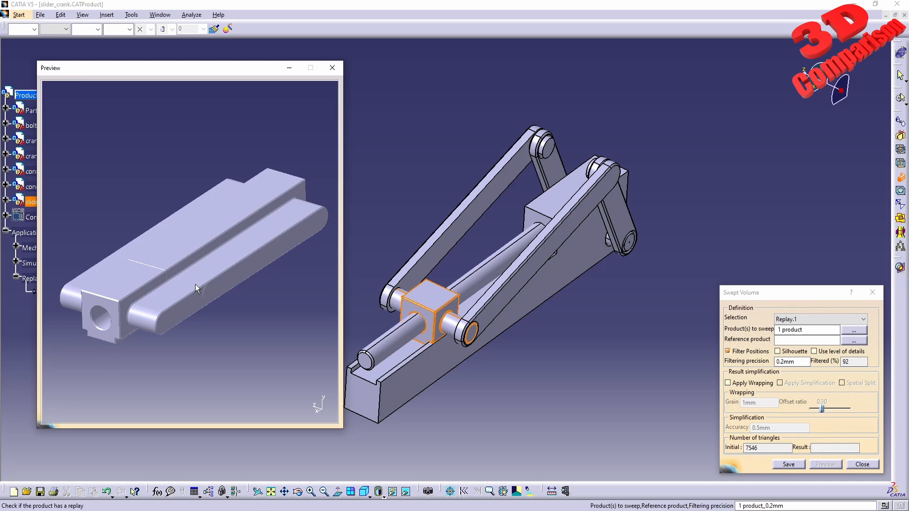
{"action": "mouse_move", "coordinate": [173, 261]}
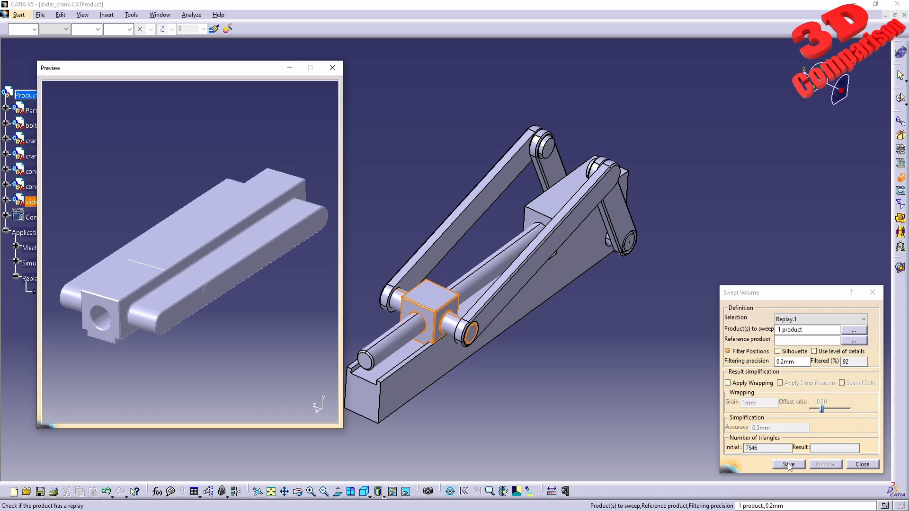
{"action": "left_click", "coordinate": [788, 464]}
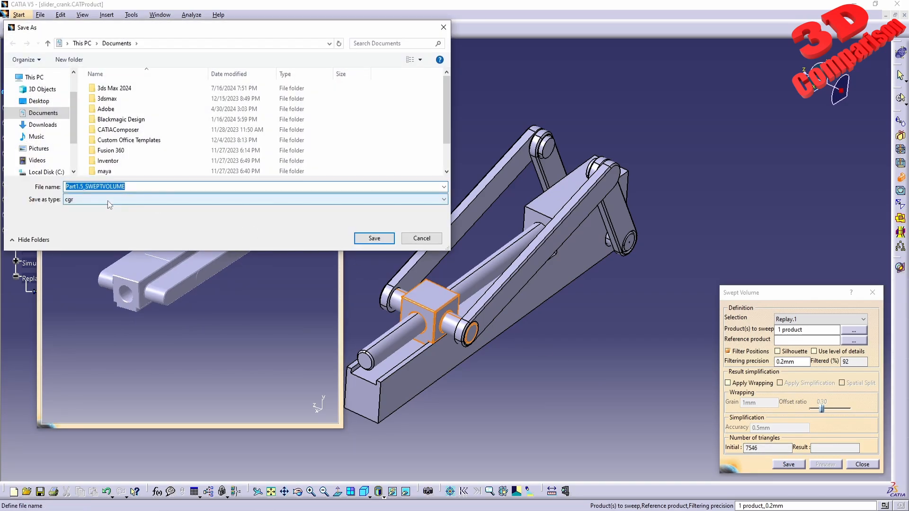
{"action": "left_click", "coordinate": [254, 199]}
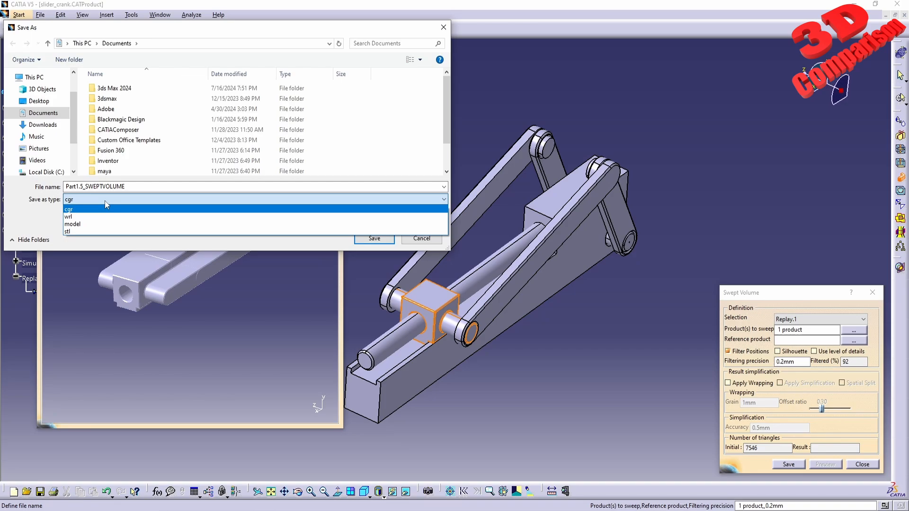
{"action": "mouse_move", "coordinate": [92, 215]}
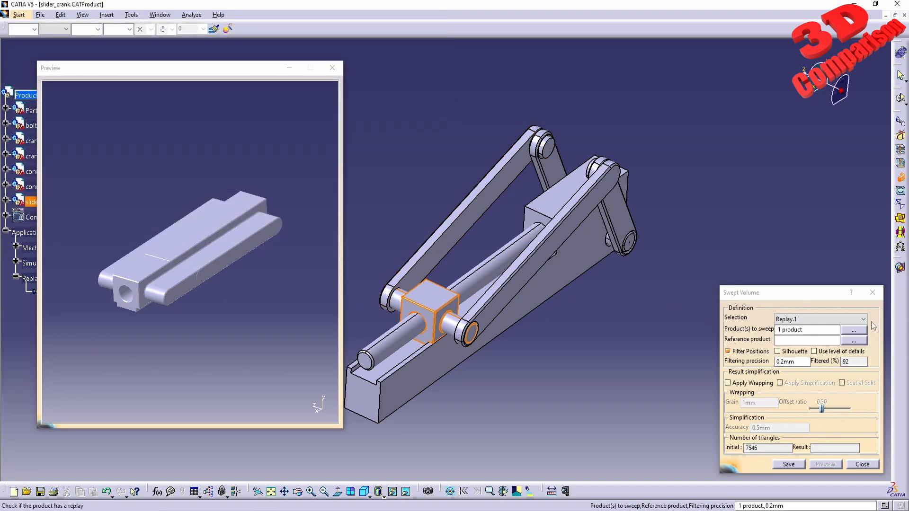
Step: Enable Silhouette, disable Filter Positions, and close the Swept Volume command
{"action": "left_click", "coordinate": [778, 352]}
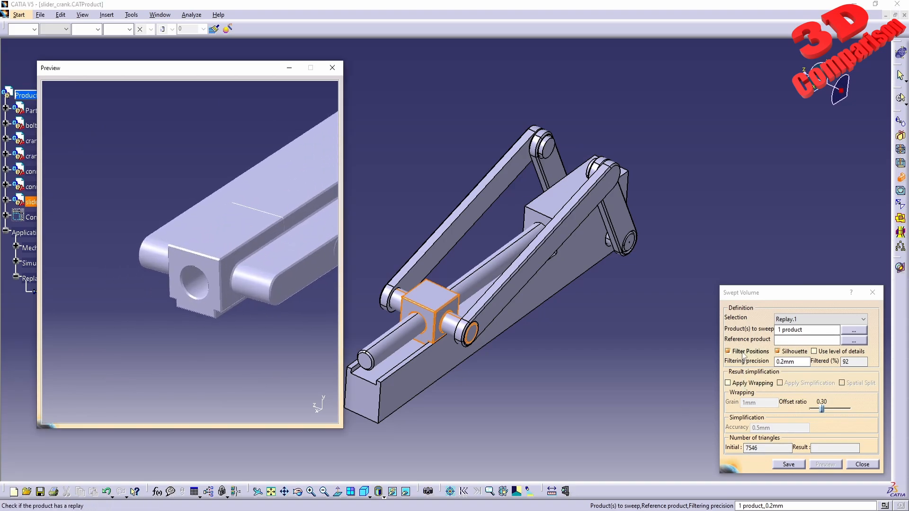
{"action": "left_click", "coordinate": [728, 352]}
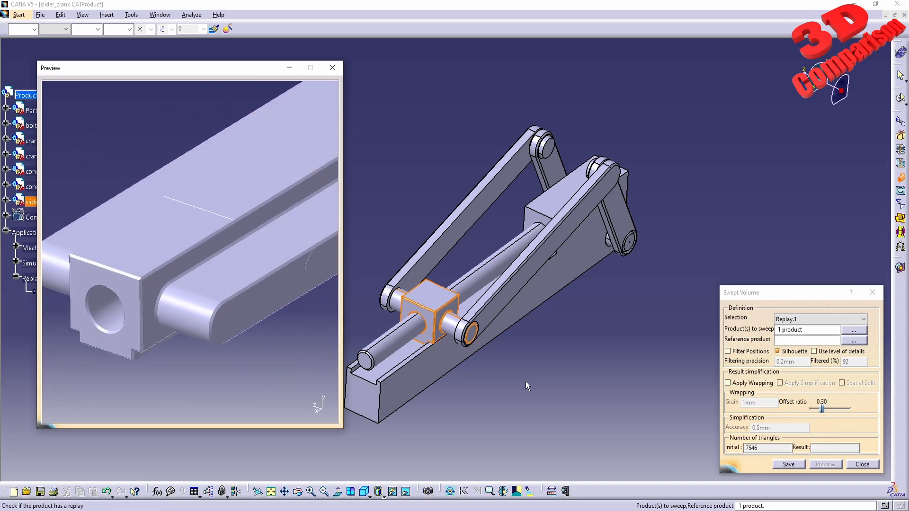
{"action": "left_click", "coordinate": [729, 352]}
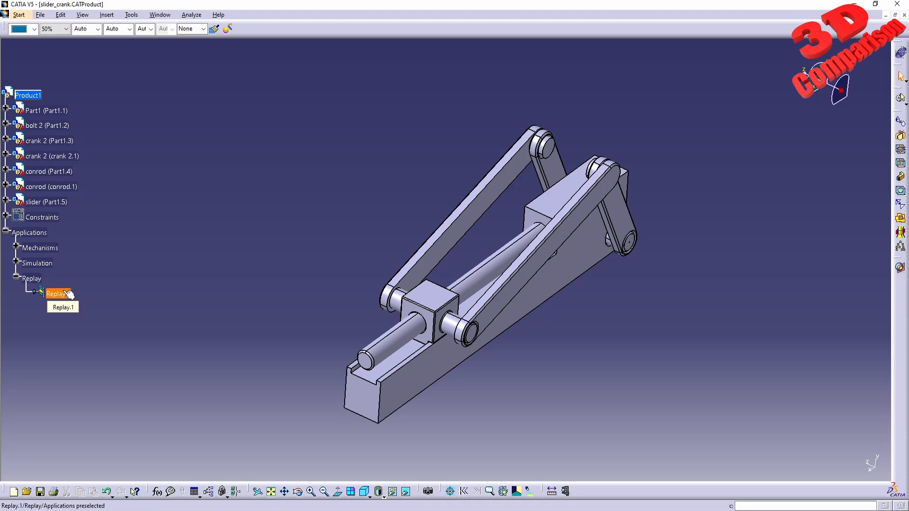
Step: Play Replay.1 through to the end of its recorded motion
{"action": "left_click", "coordinate": [56, 295]}
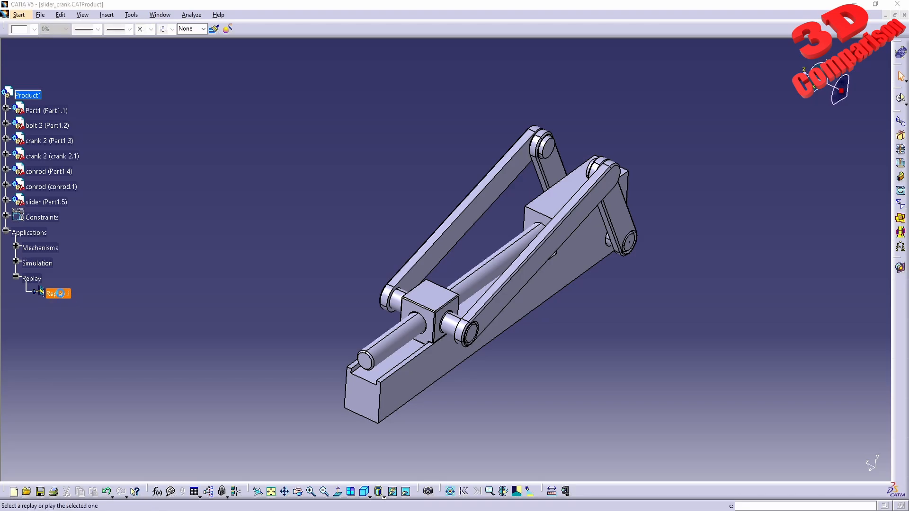
{"action": "double_click", "coordinate": [58, 294]}
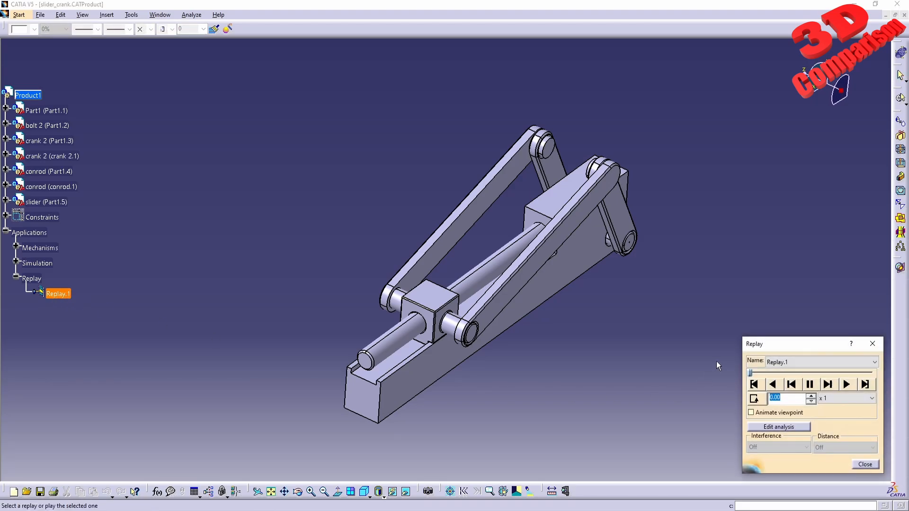
{"action": "left_click", "coordinate": [875, 398]}
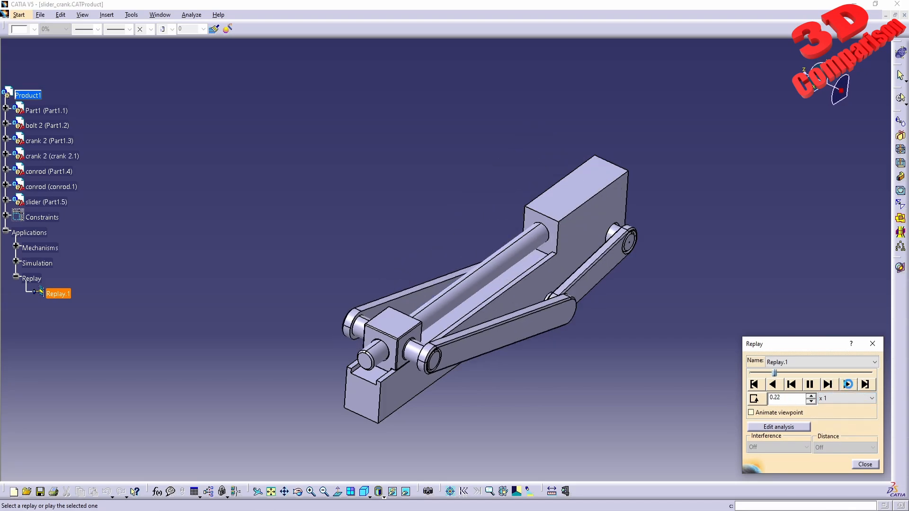
{"action": "left_click", "coordinate": [865, 384]}
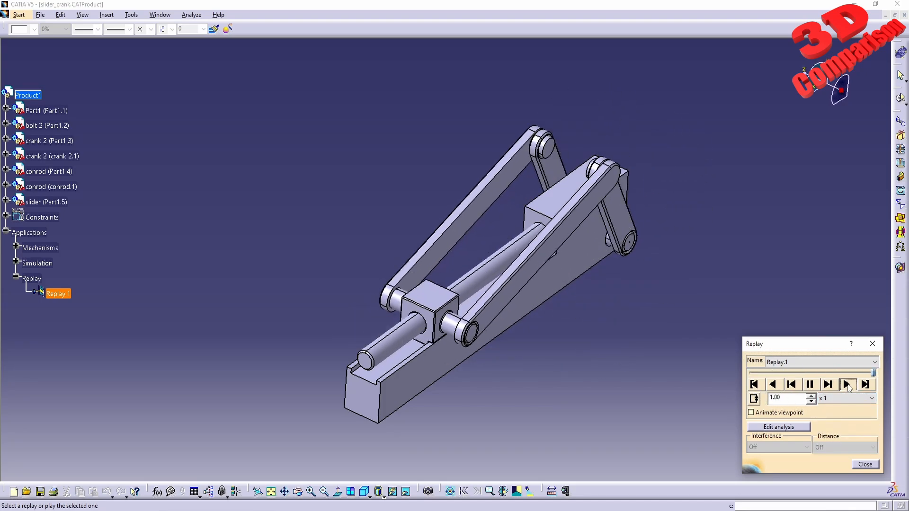
{"action": "left_click", "coordinate": [847, 385]}
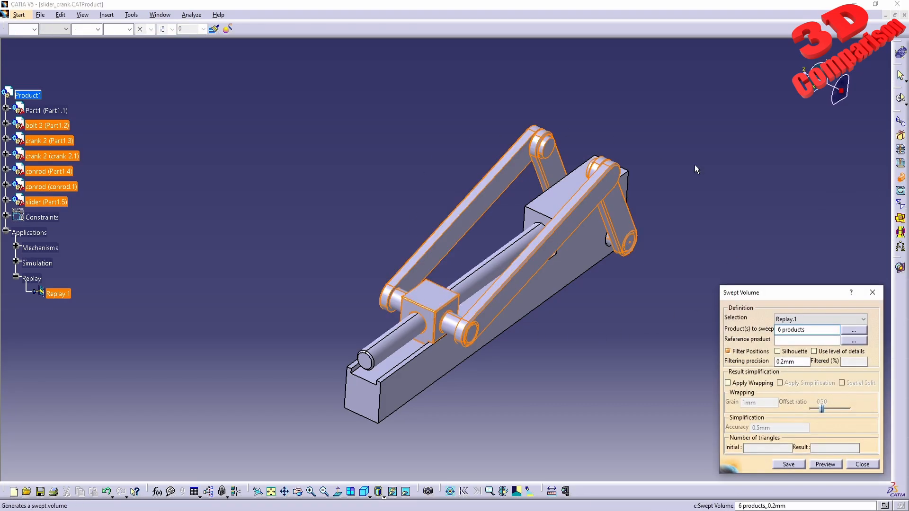
{"action": "mouse_move", "coordinate": [61, 298]}
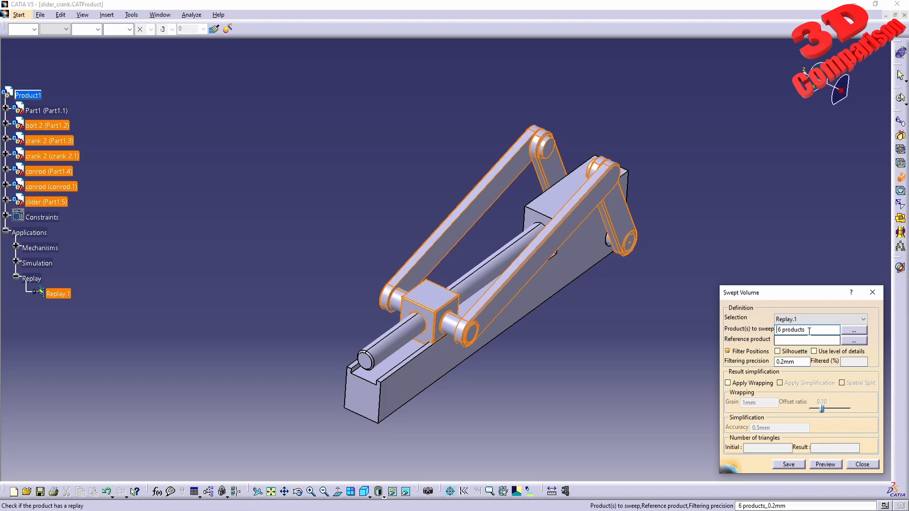
{"action": "left_click", "coordinate": [160, 15]}
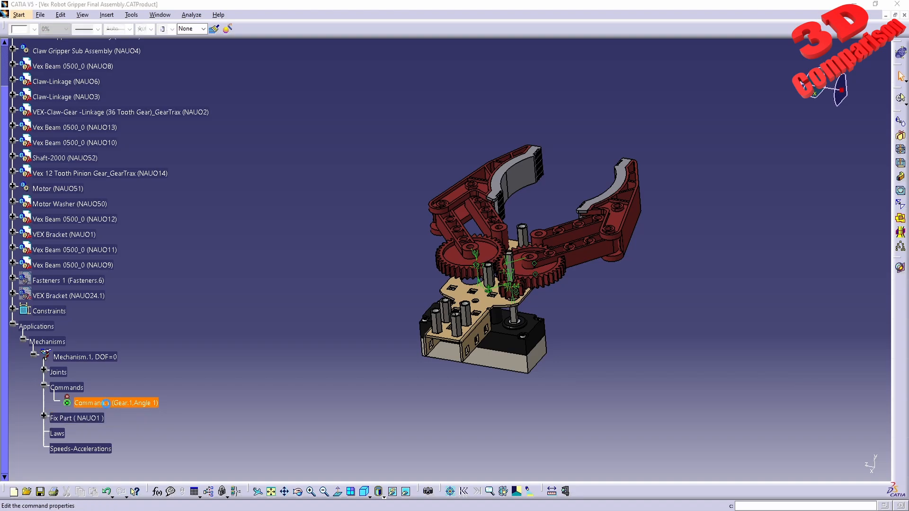
{"action": "double_click", "coordinate": [111, 403]}
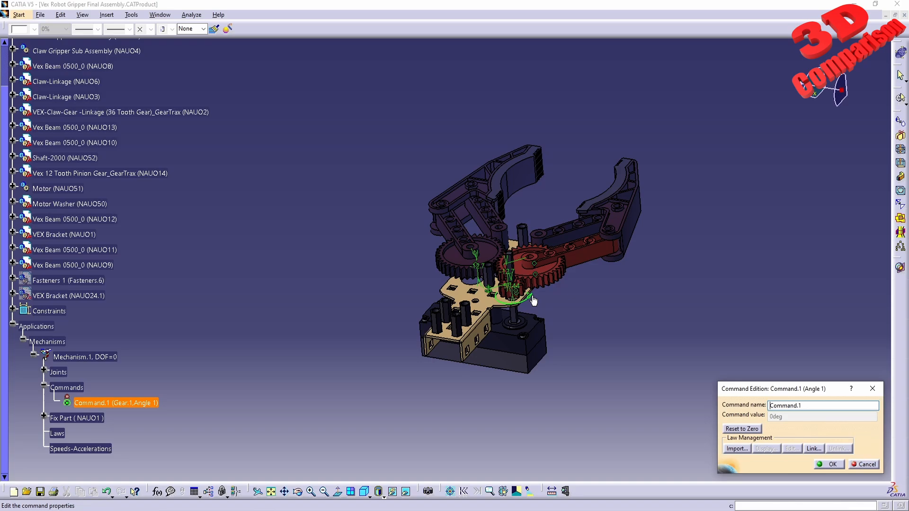
{"action": "mouse_move", "coordinate": [654, 412]}
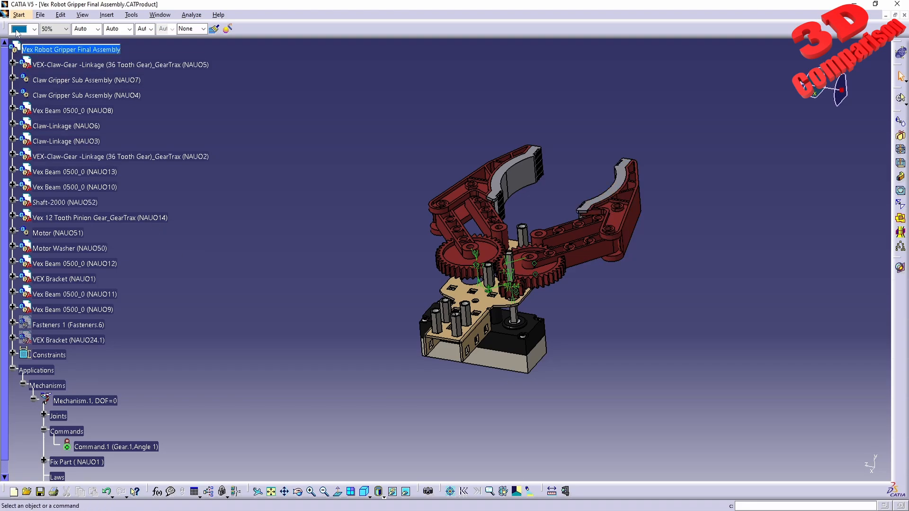
{"action": "left_click", "coordinate": [19, 15]}
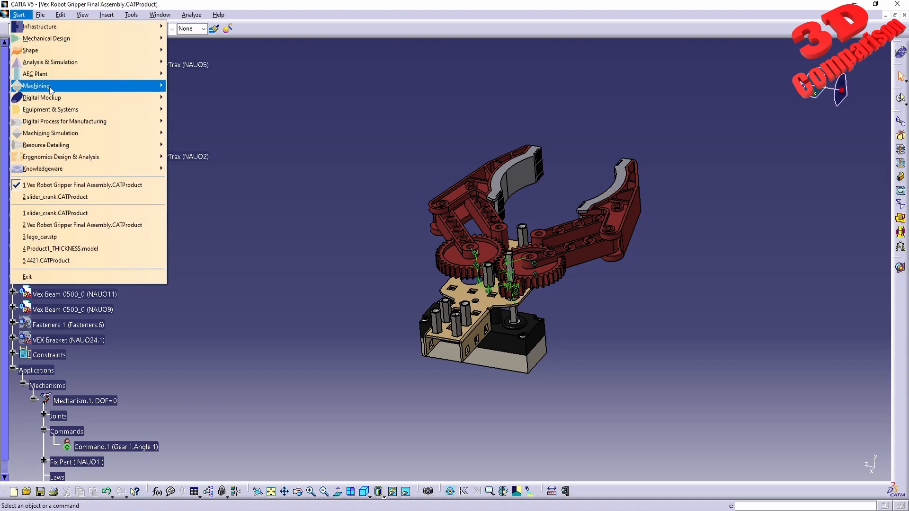
{"action": "mouse_move", "coordinate": [42, 98]}
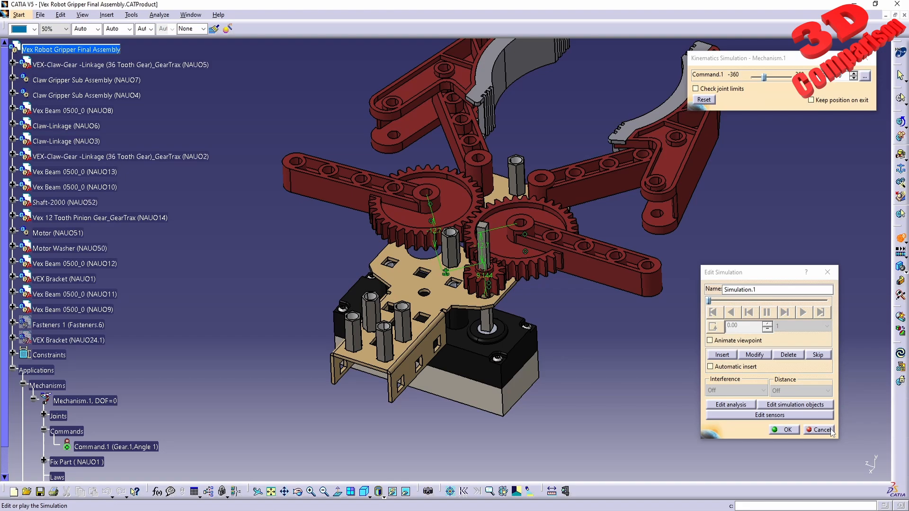
{"action": "mouse_move", "coordinate": [470, 192]}
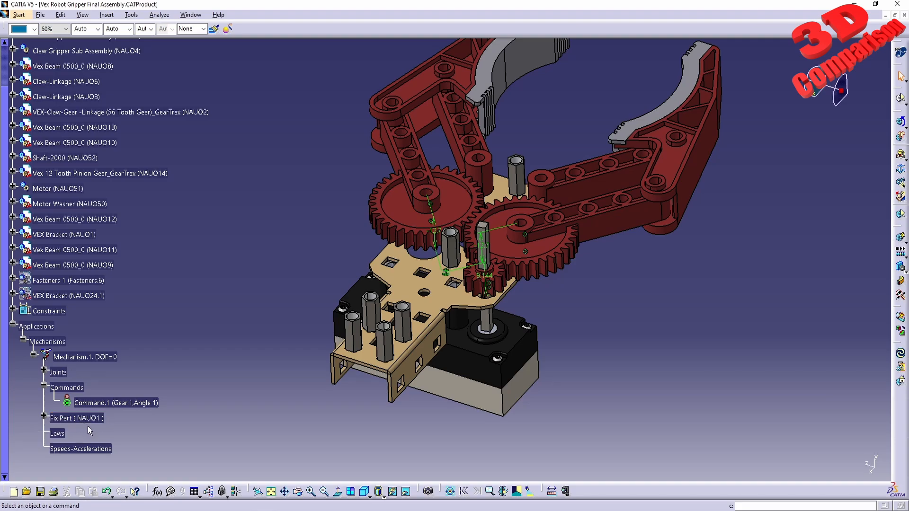
{"action": "left_click", "coordinate": [18, 15]}
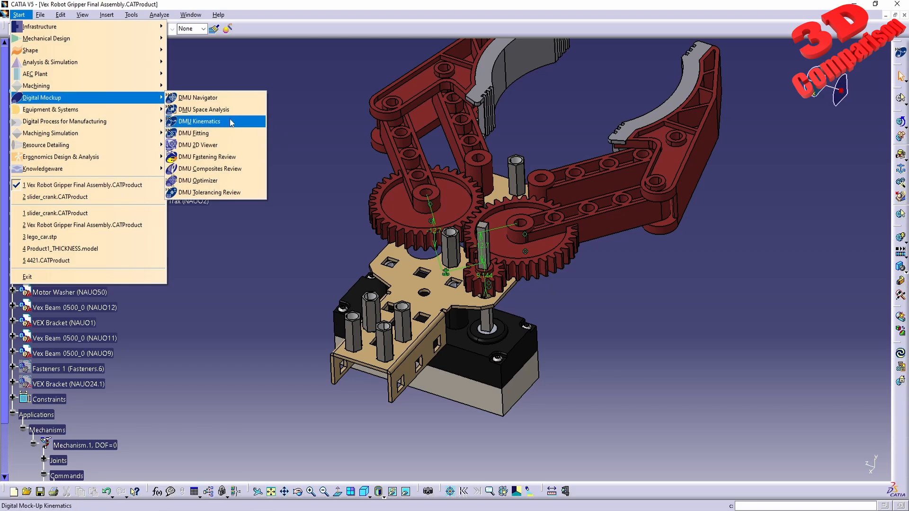
Step: Switch the gripper to DMU Kinematics and acknowledge the no-replay Swept Volume warning
{"action": "left_click", "coordinate": [200, 121]}
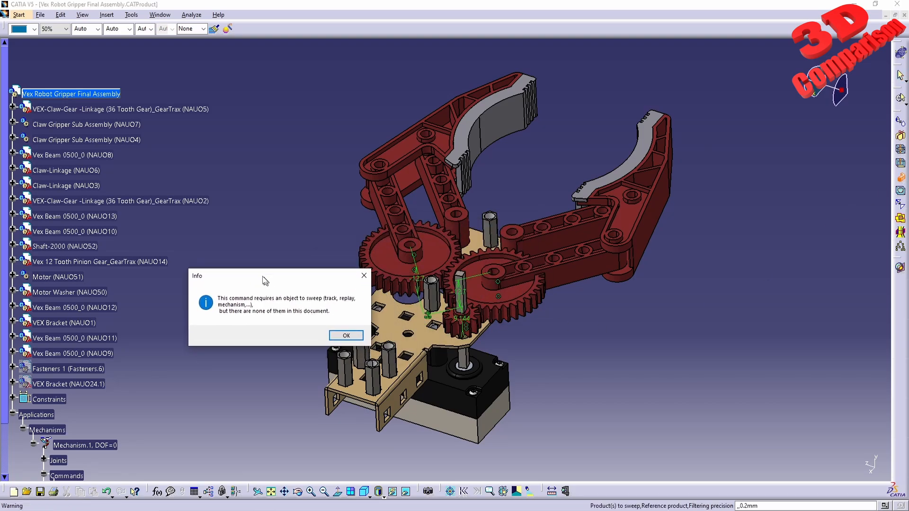
{"action": "left_click_drag", "start_coordinate": [264, 276], "coordinate": [253, 268]}
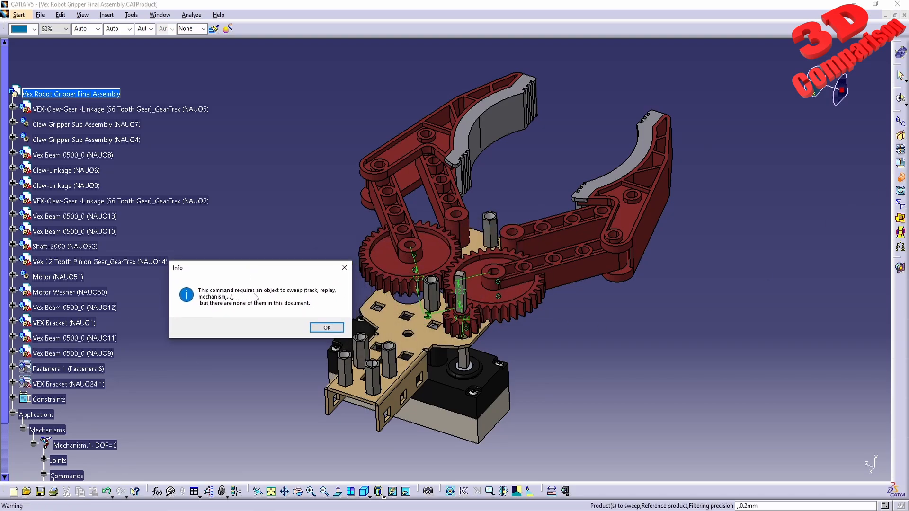
{"action": "mouse_move", "coordinate": [307, 296]}
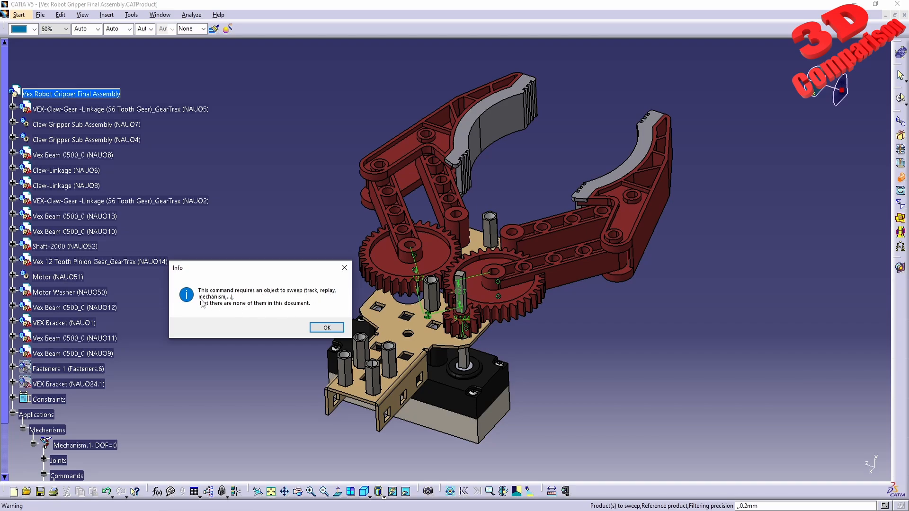
{"action": "mouse_move", "coordinate": [212, 298]}
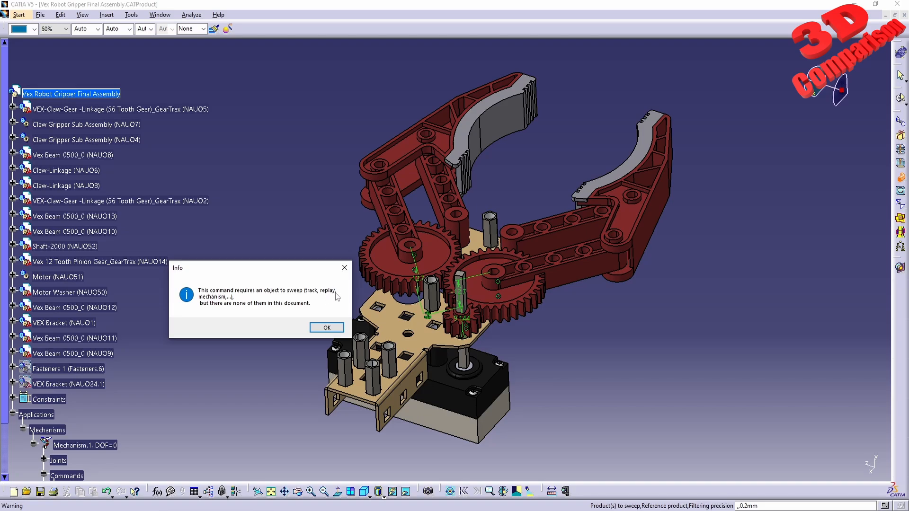
{"action": "left_click", "coordinate": [326, 328]}
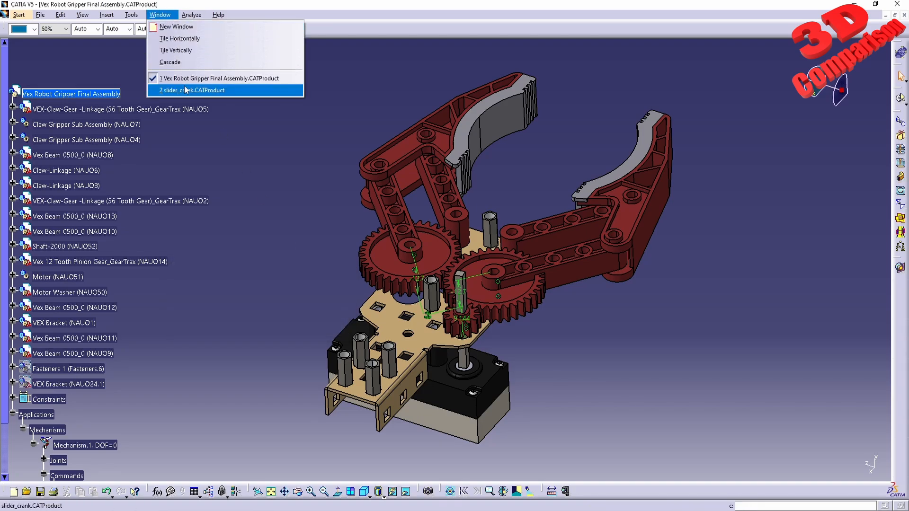
Step: Return to slider_crank.CATProduct and start Swept Volume from Replay.1 with 6 products
{"action": "left_click", "coordinate": [192, 90]}
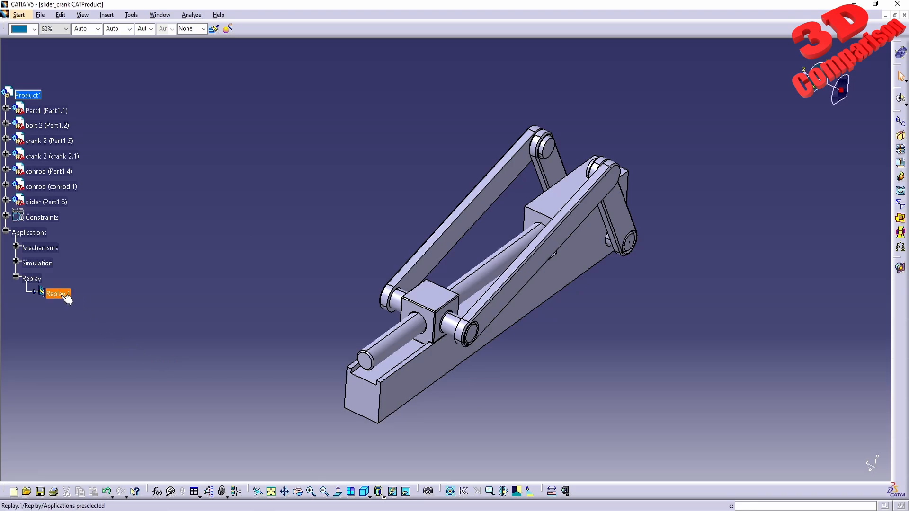
{"action": "left_click", "coordinate": [16, 248]}
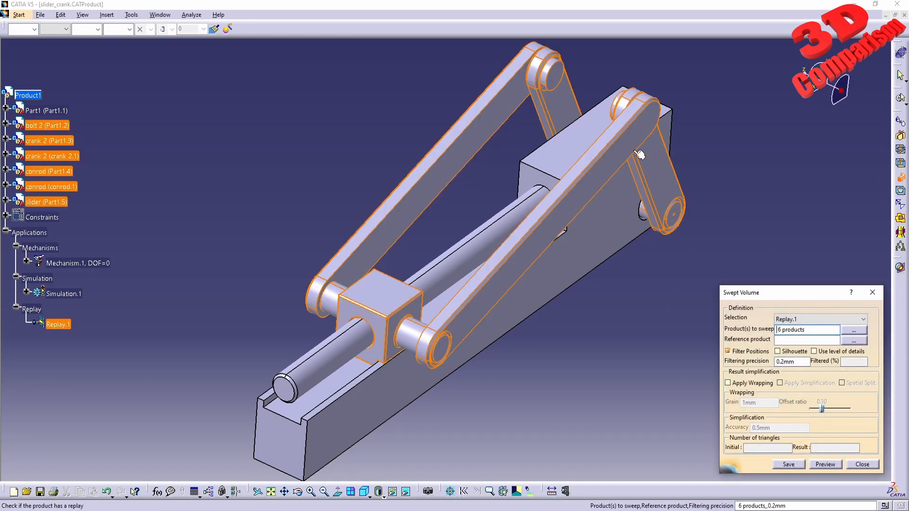
{"action": "left_click", "coordinate": [806, 339]}
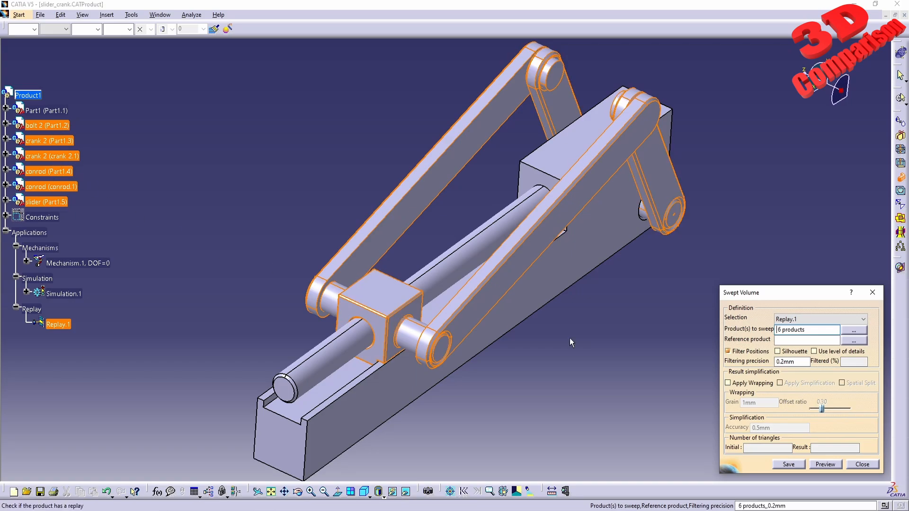
Step: Preview the fan-shaped six-product swept volume (613028 triangles) and orbit it
{"action": "left_click", "coordinate": [824, 465]}
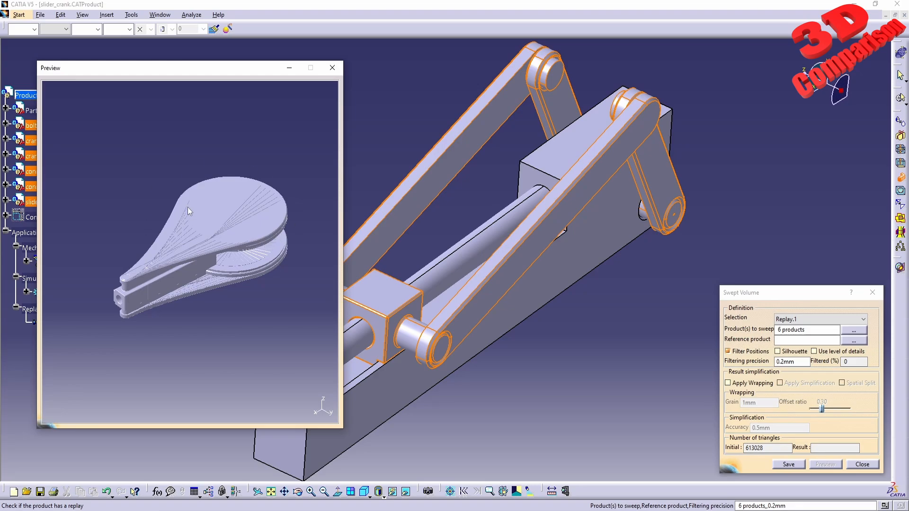
{"action": "mouse_move", "coordinate": [118, 300]}
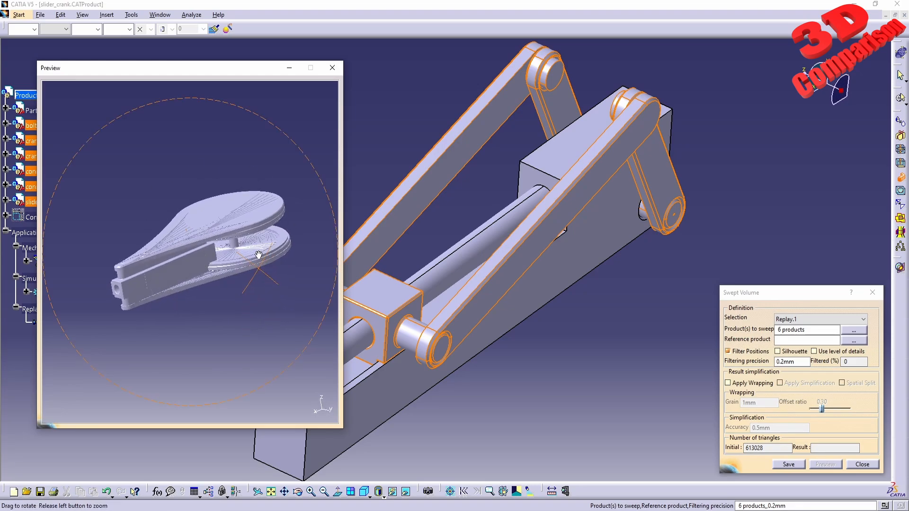
{"action": "left_click_drag", "start_coordinate": [258, 255], "coordinate": [165, 236]}
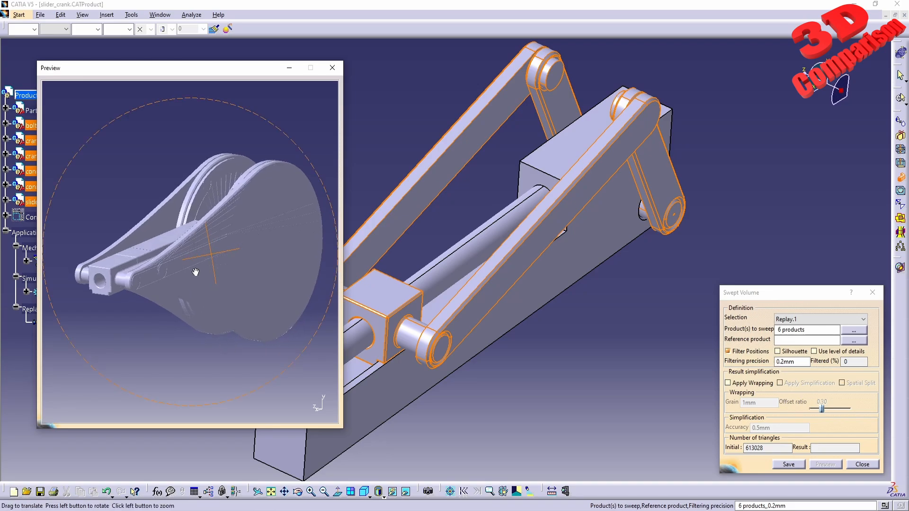
{"action": "left_click_drag", "start_coordinate": [196, 273], "coordinate": [213, 256]}
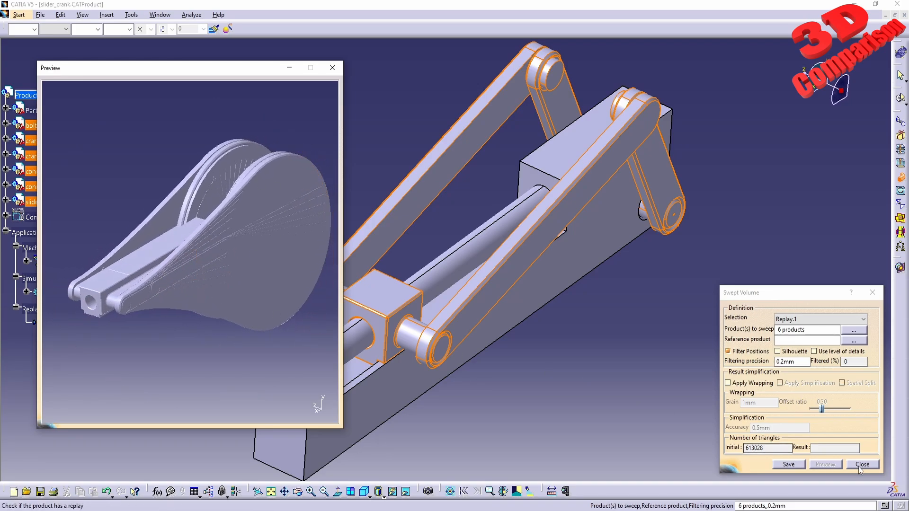
Step: Close Swept Volume and replay Replay.1, pausing part-way at time 0.82
{"action": "left_click", "coordinate": [863, 465]}
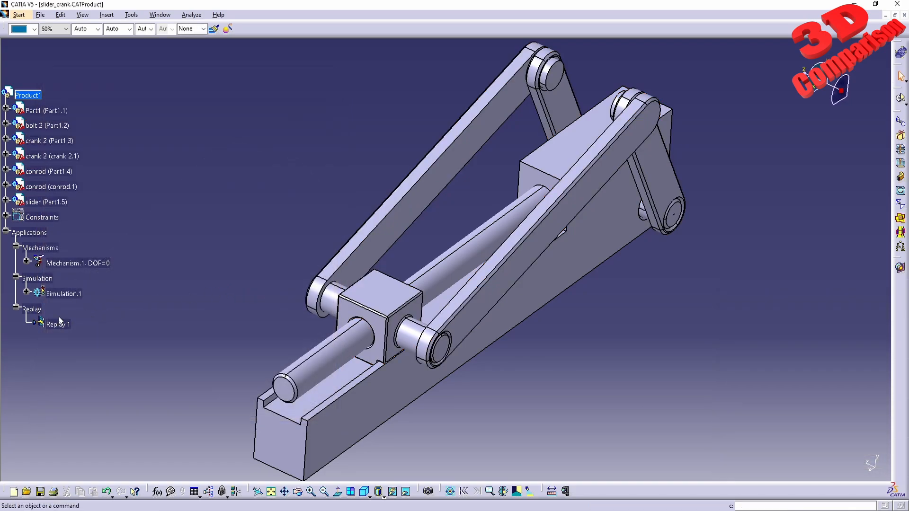
{"action": "double_click", "coordinate": [58, 324]}
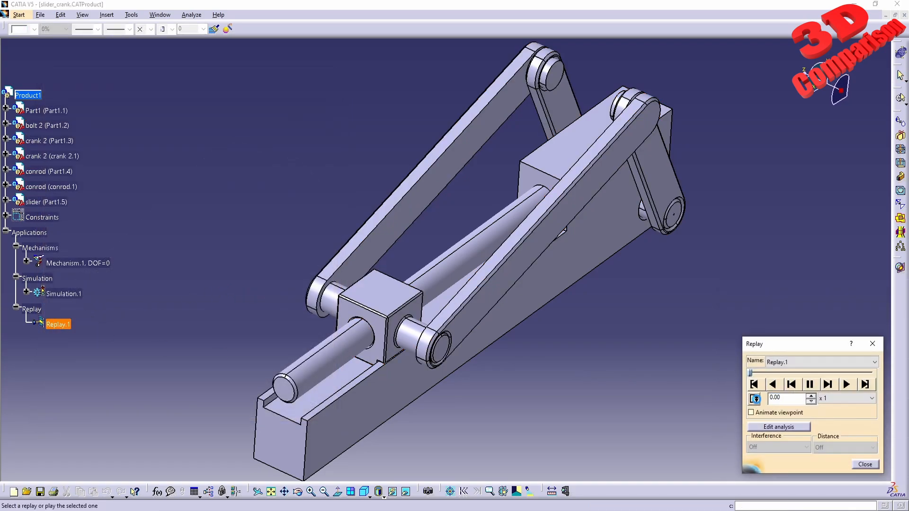
{"action": "left_click", "coordinate": [873, 398]}
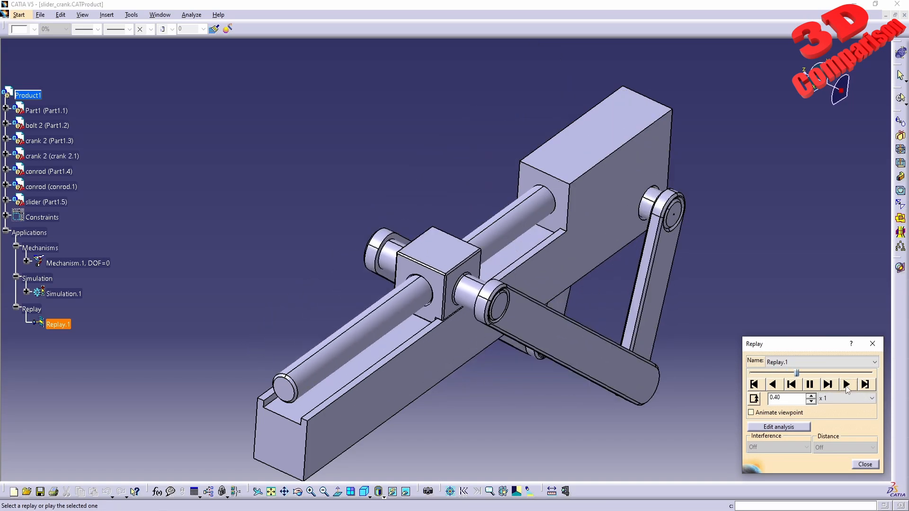
{"action": "left_click", "coordinate": [847, 384]}
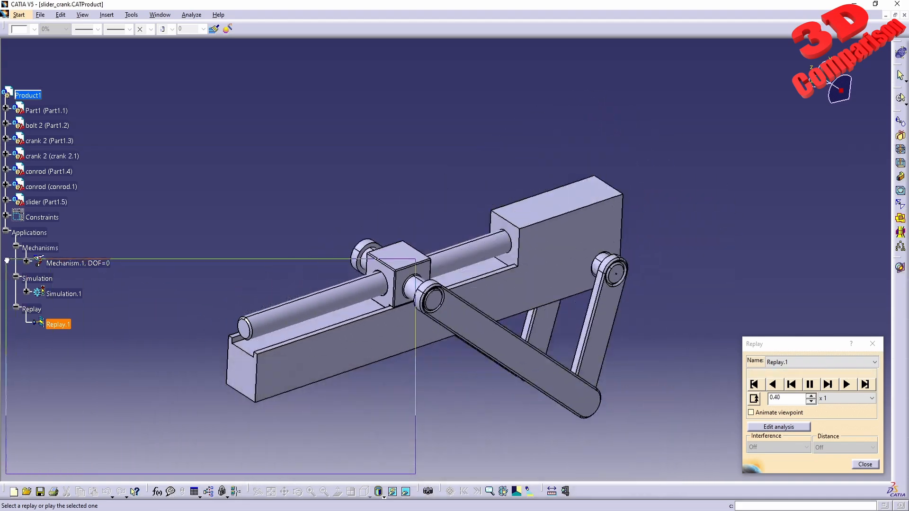
{"action": "left_click", "coordinate": [846, 384]}
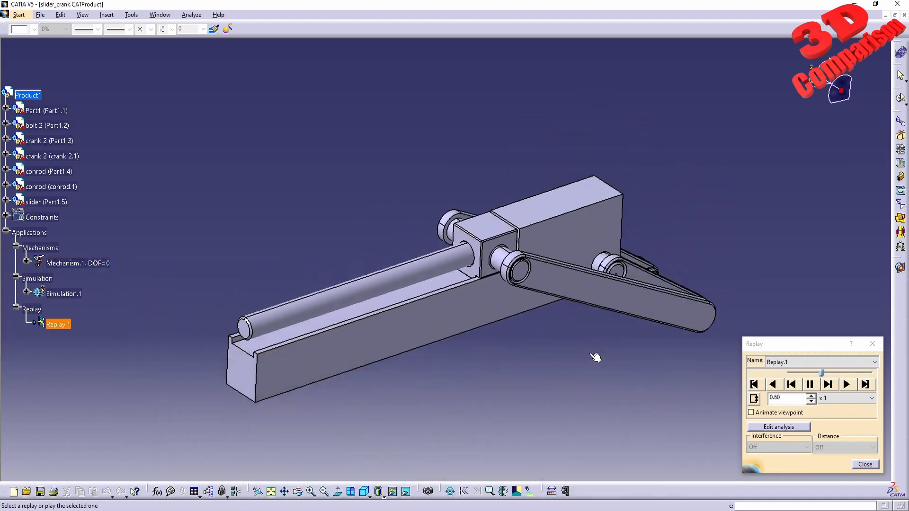
{"action": "left_click", "coordinate": [846, 385]}
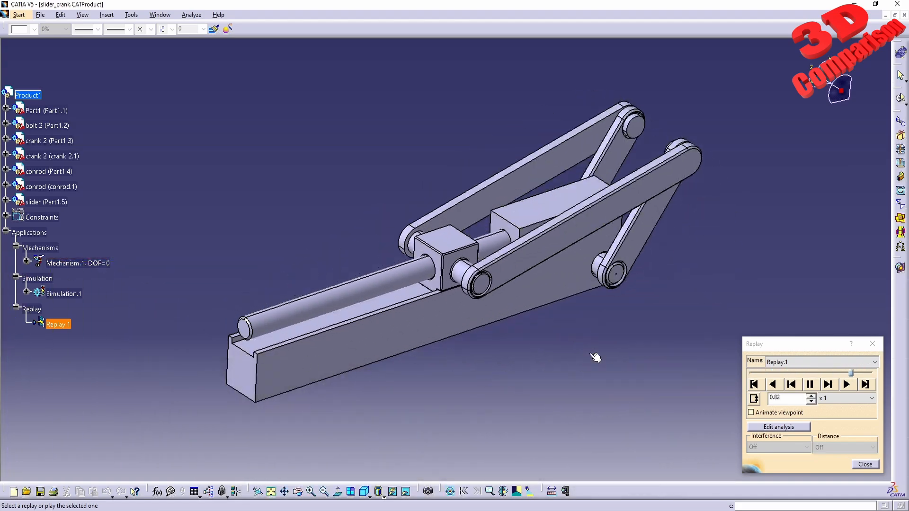